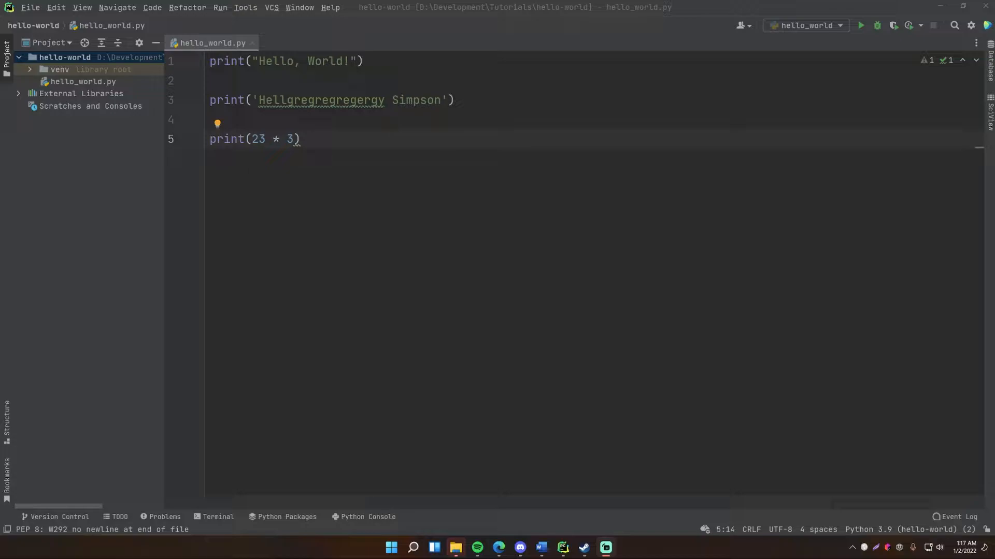
Launch File Explorer from the Start menu and browse to D:\Development\Tutorials
key("ctrl+a")
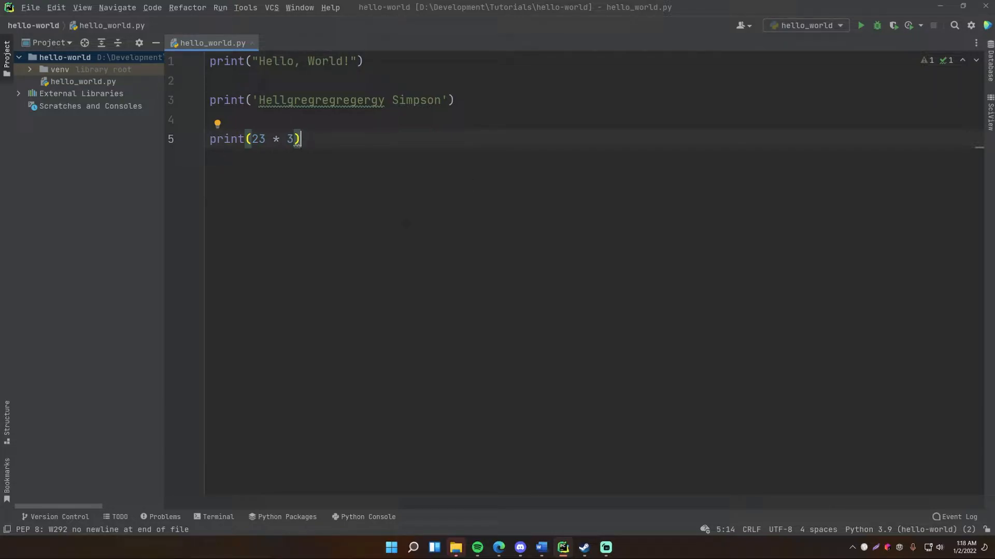
mouse_move(403, 256)
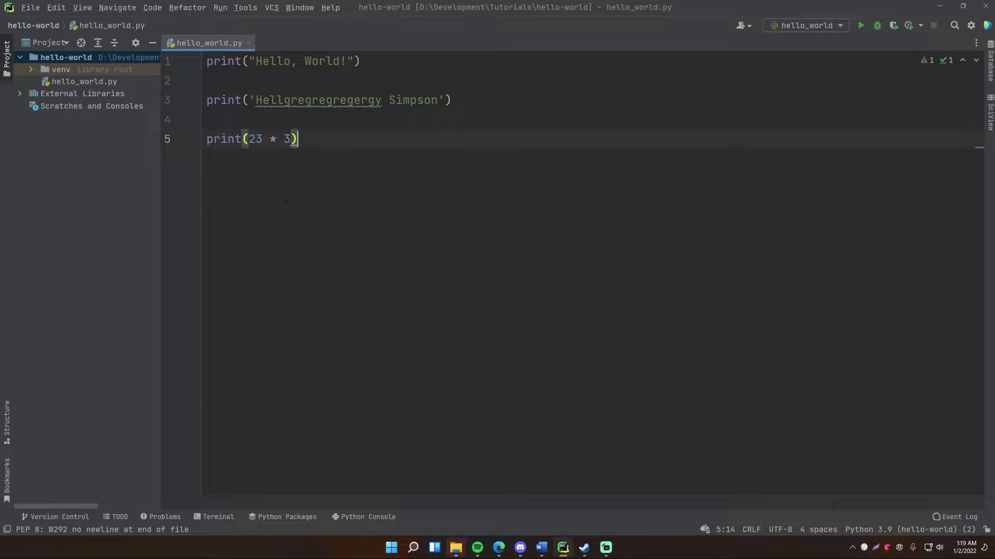
mouse_move(74, 184)
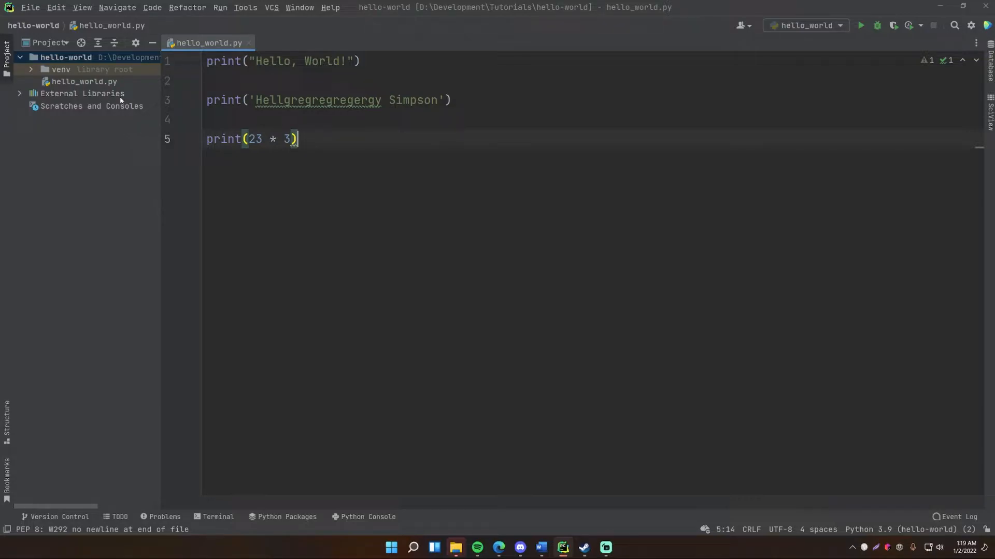
mouse_move(411, 260)
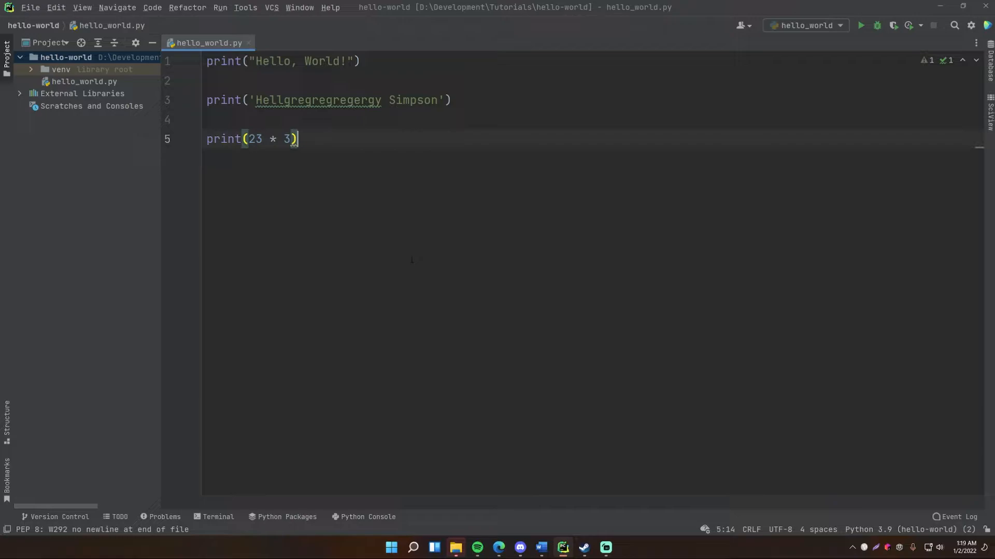
left_click(391, 548)
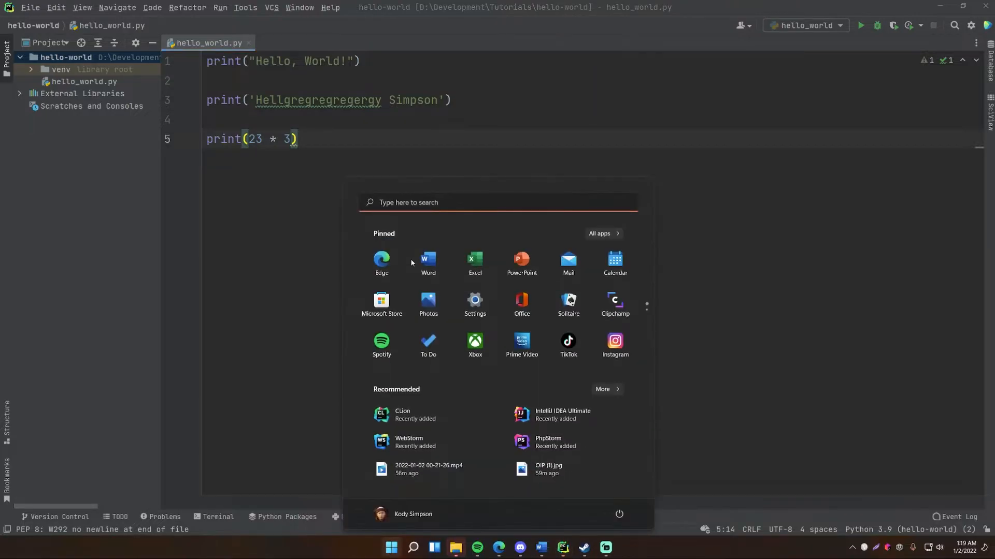
left_click(423, 547)
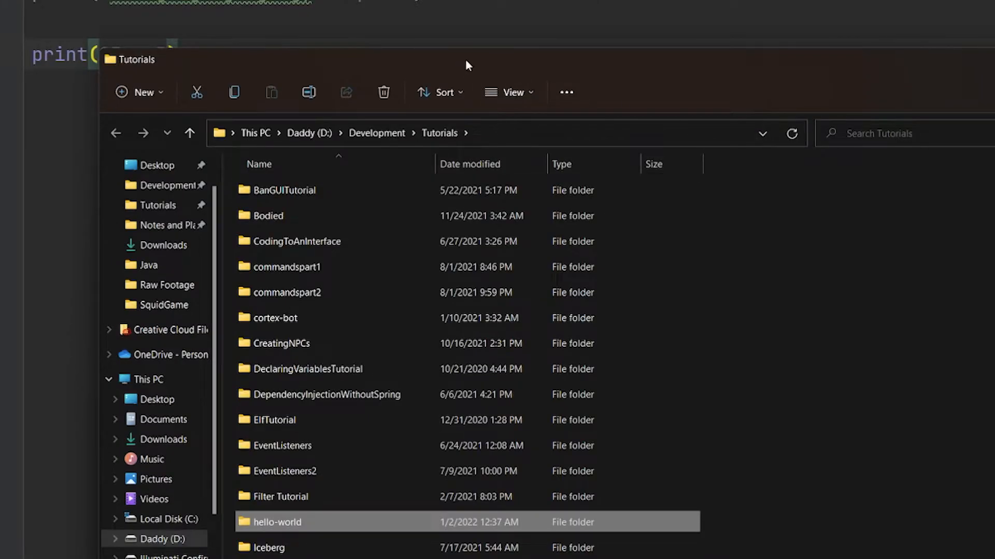
Open hello-world and, in PowerShell, cd into D:\Development\Tutorials\hello-world
double_click(276, 523)
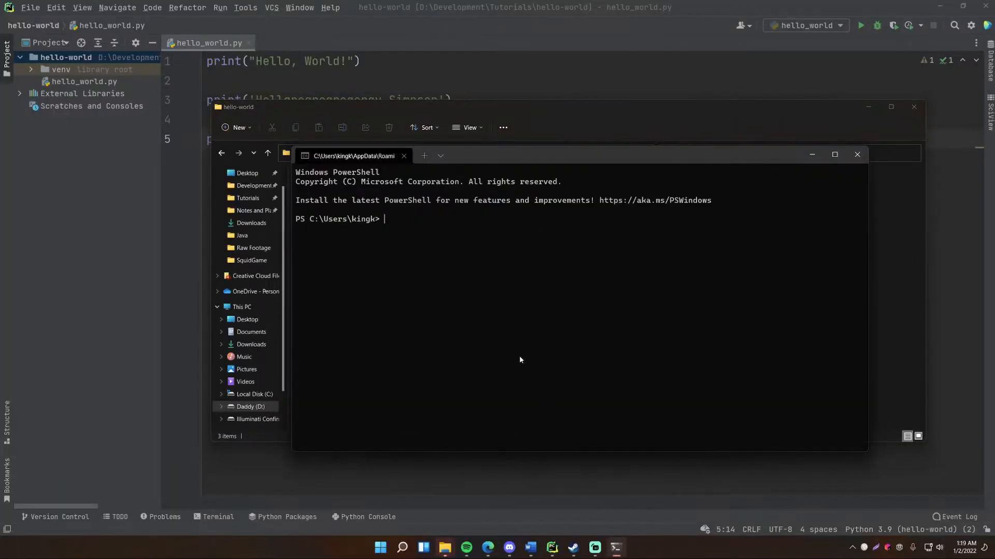
type("cd")
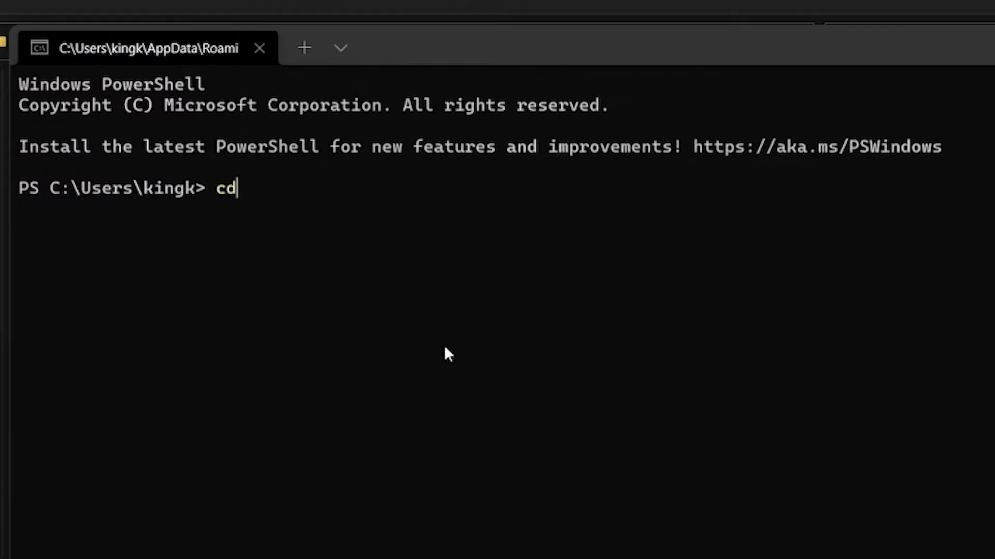
type("D:\\Development\\Tutorials\\hello-world")
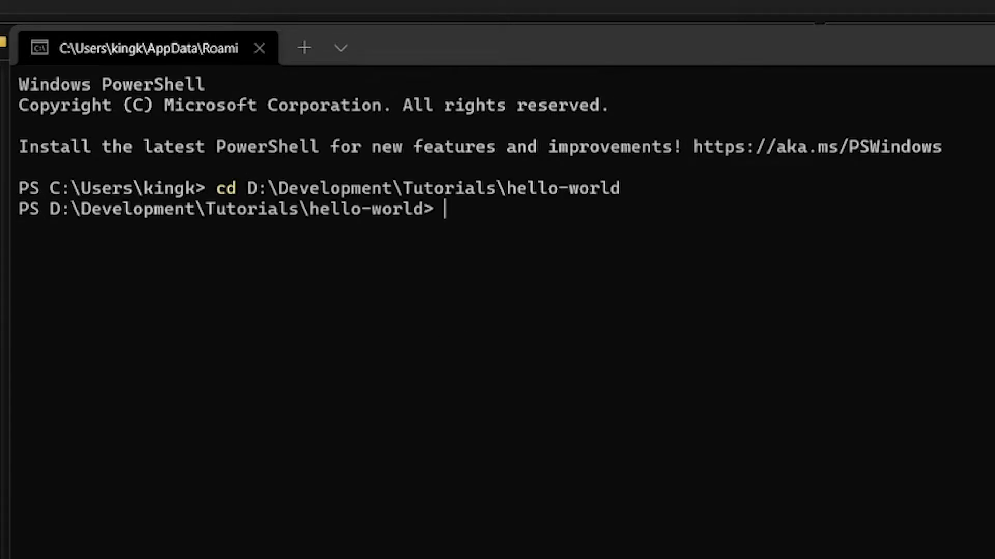
mouse_move(302, 138)
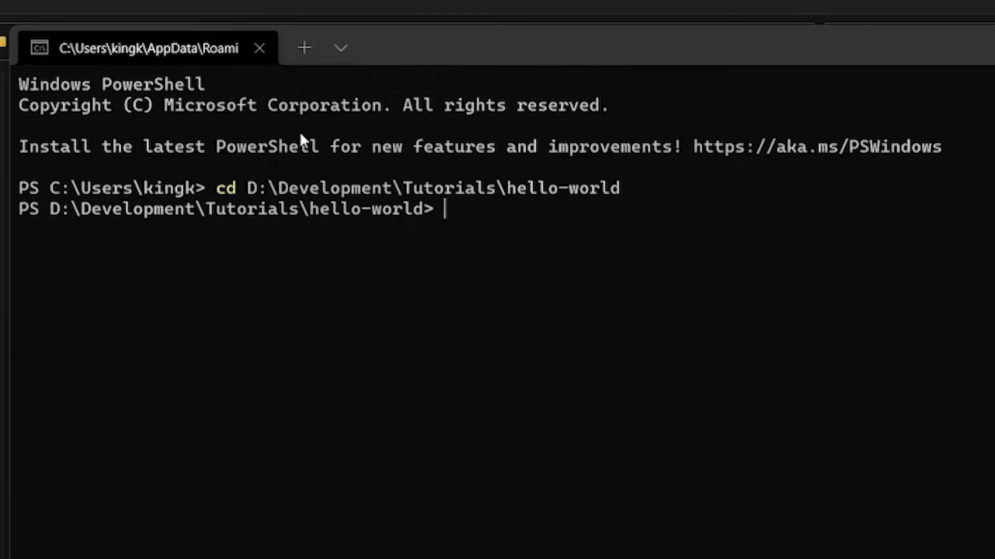
mouse_move(300, 232)
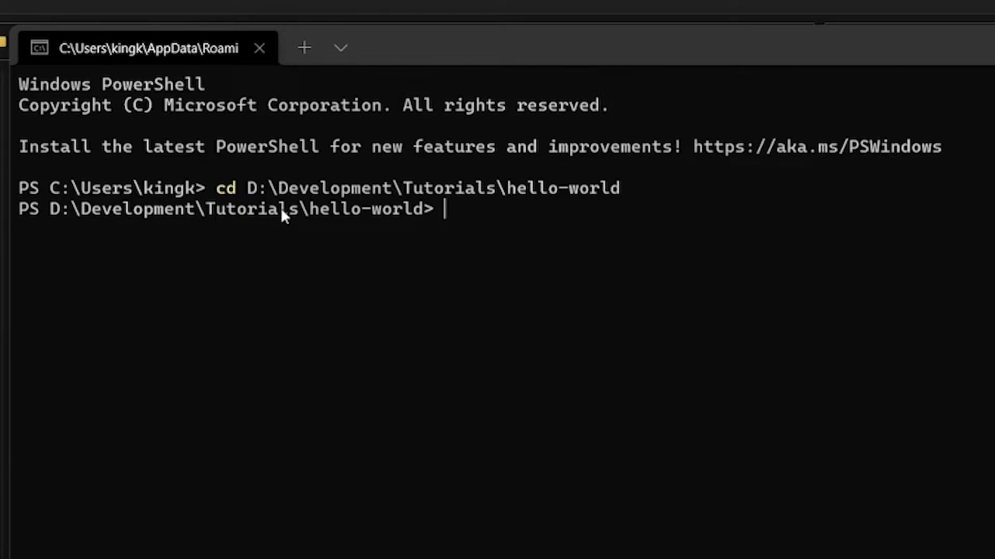
List the folder contents with ls, showing .idea, venv and hello_world.py
type("ls")
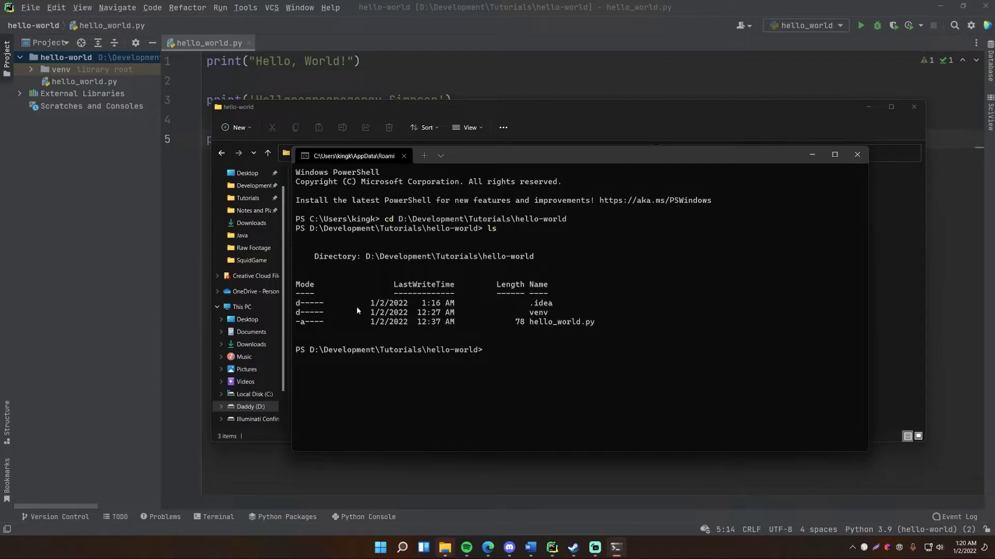
mouse_move(861, 26)
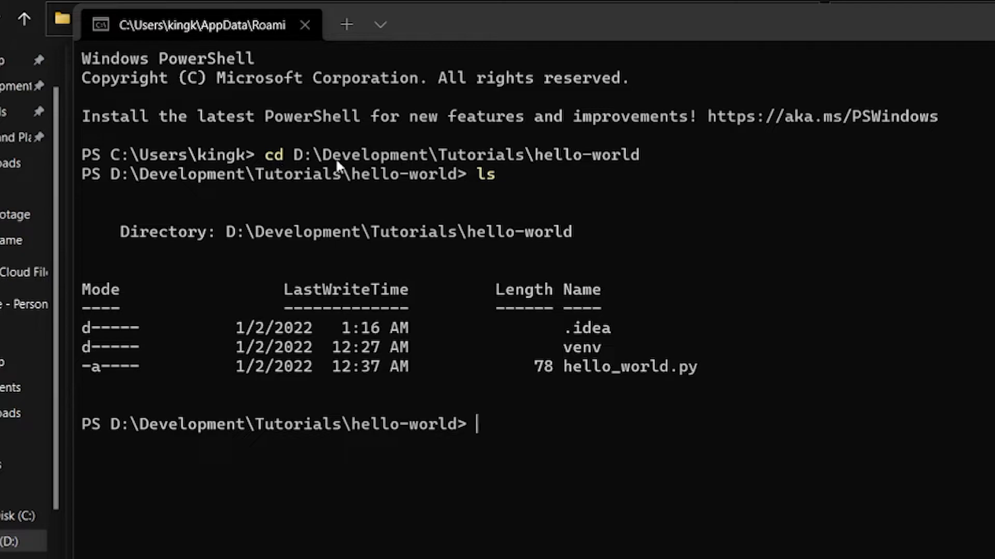
mouse_move(530, 384)
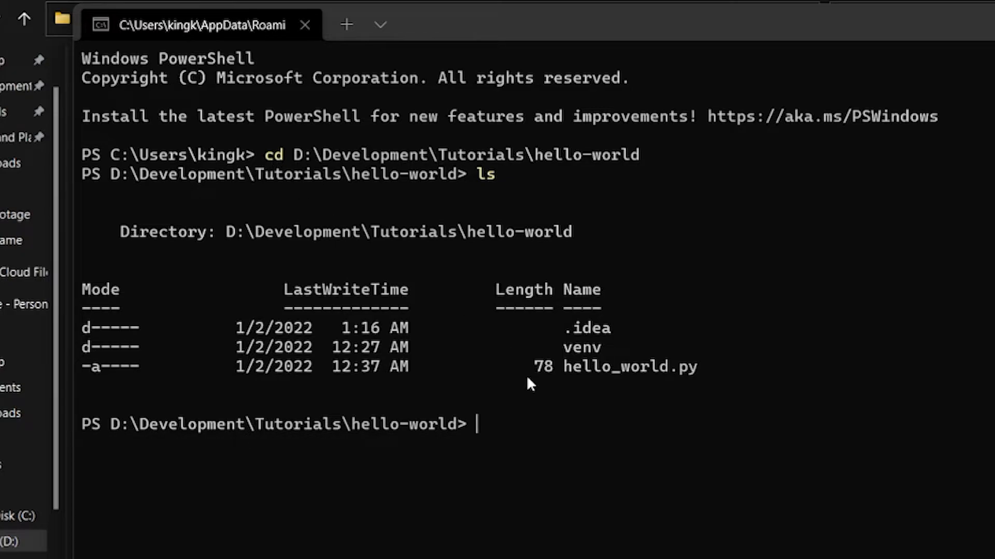
mouse_move(485, 193)
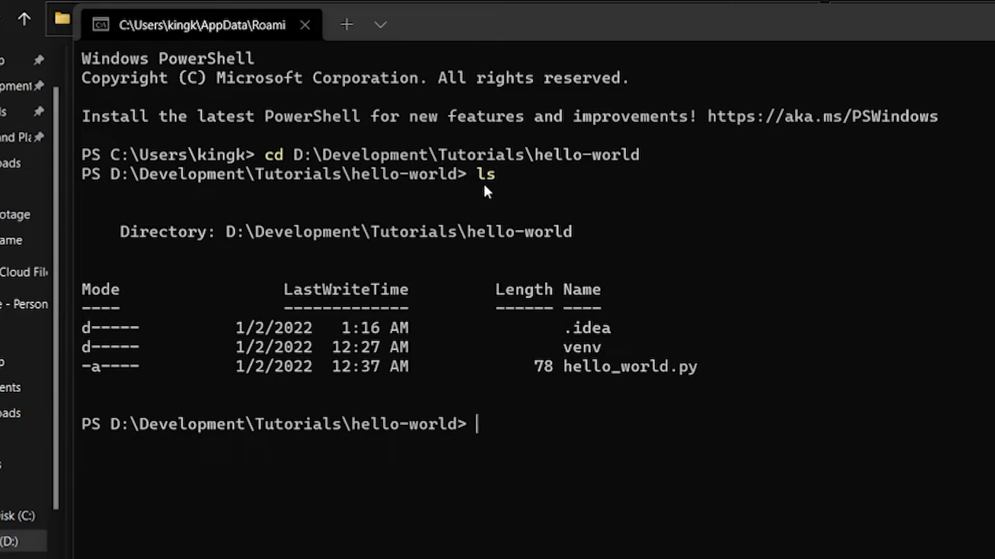
mouse_move(527, 462)
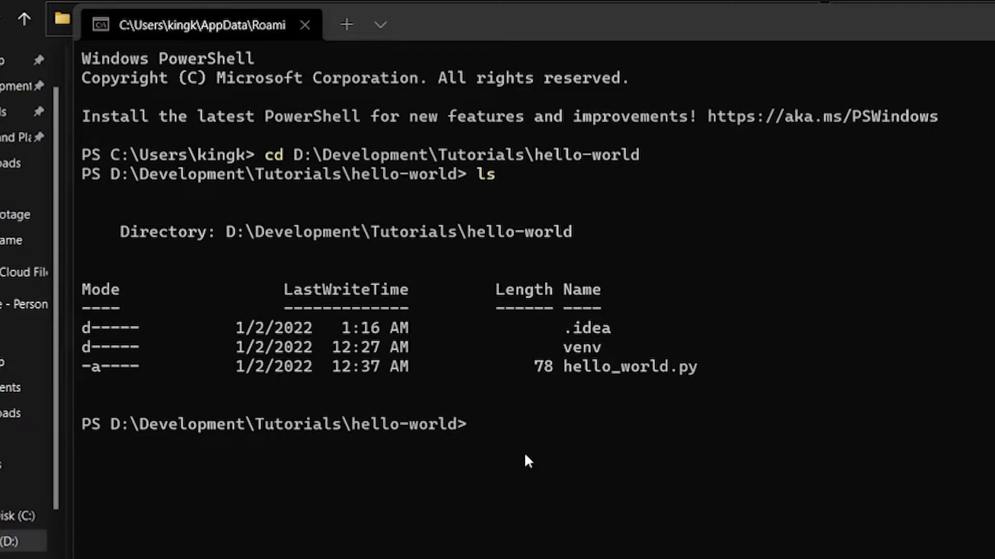
mouse_move(529, 449)
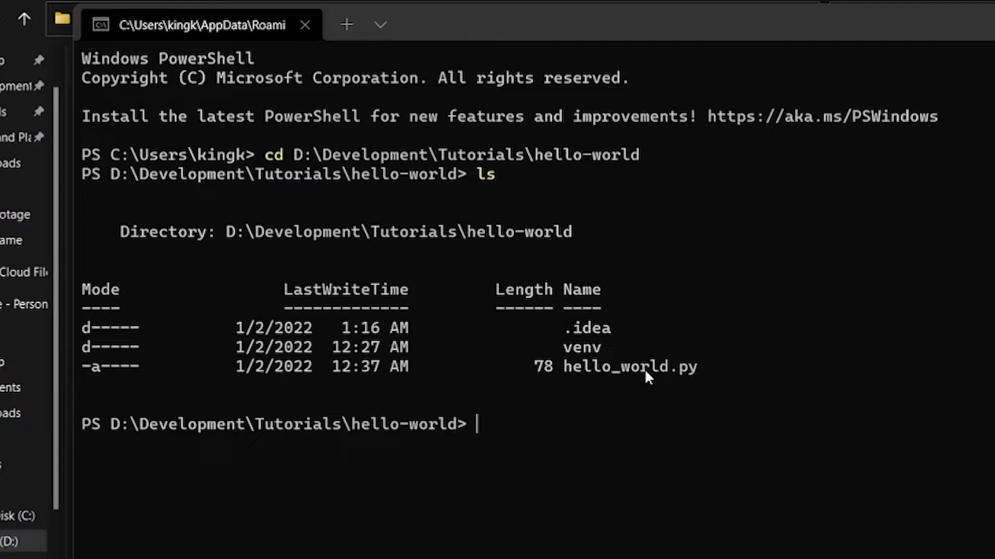
mouse_move(543, 486)
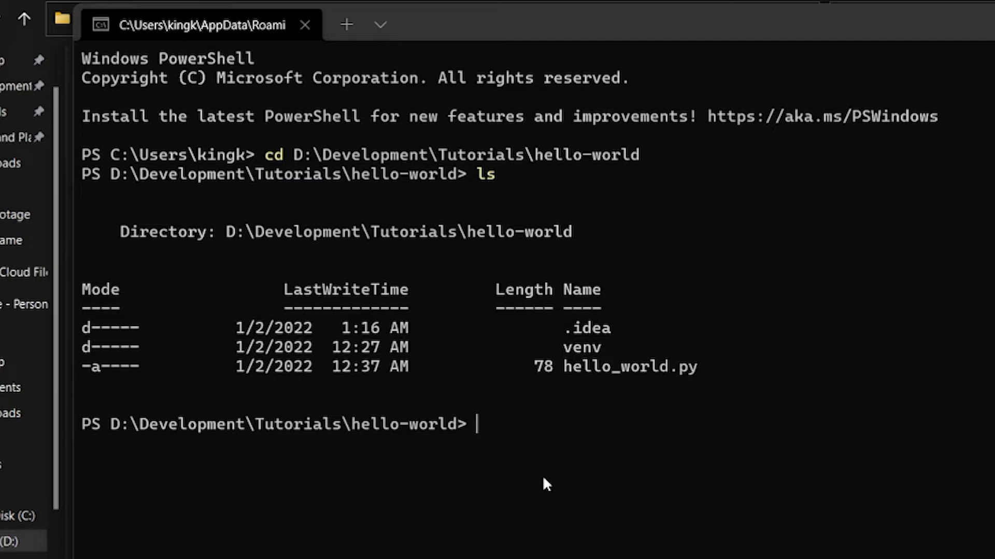
Run 'python hello_world.py', printing Hello, World!, the name line and 69
type("python")
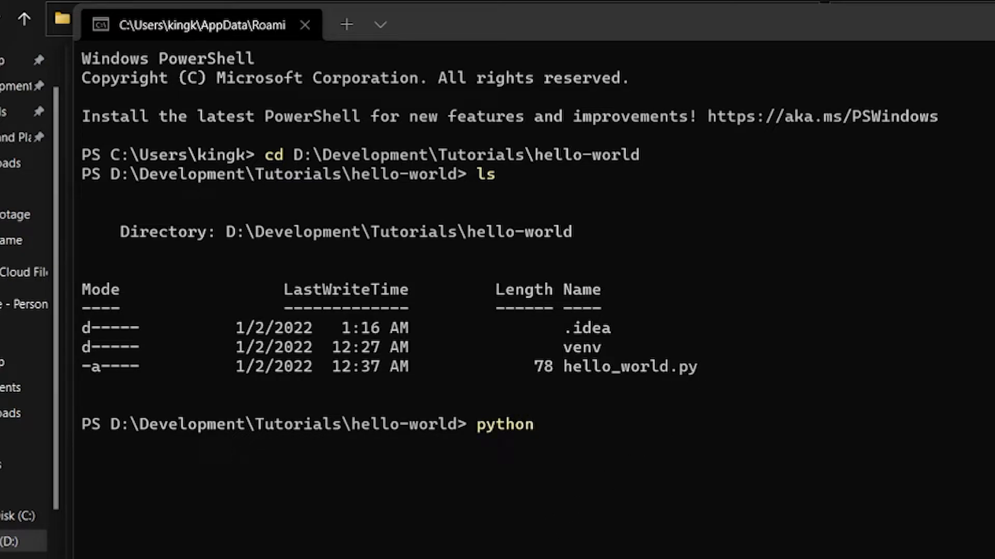
type("he")
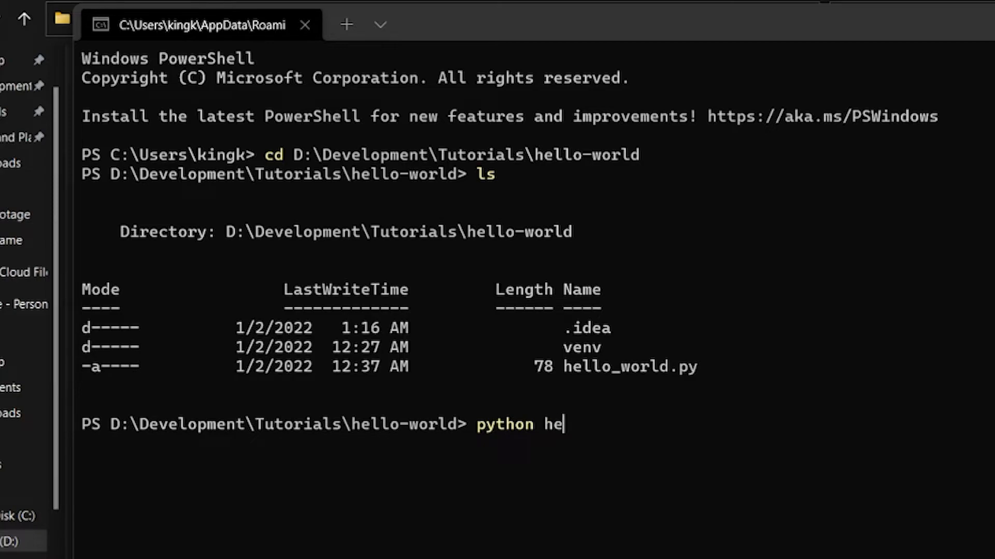
type("llo_world.py")
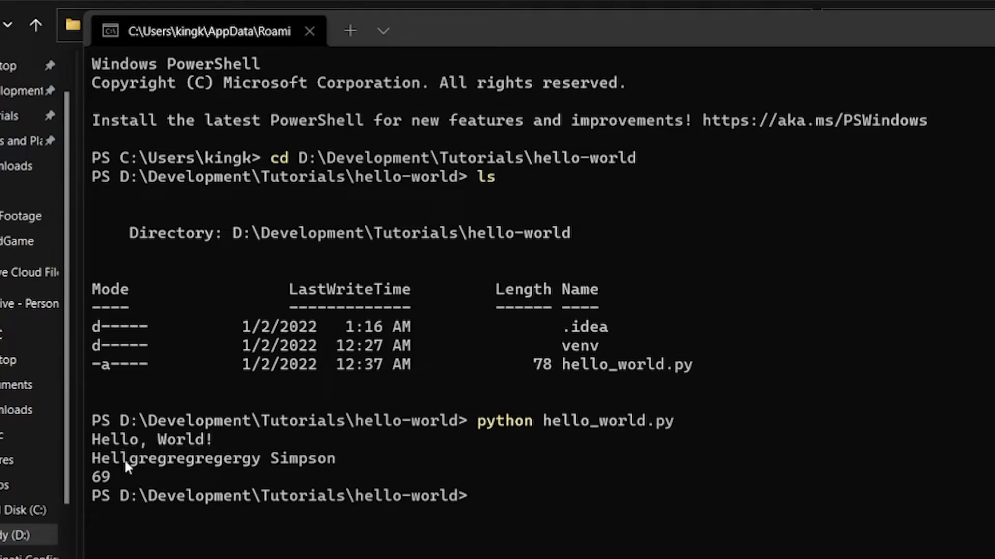
mouse_move(138, 479)
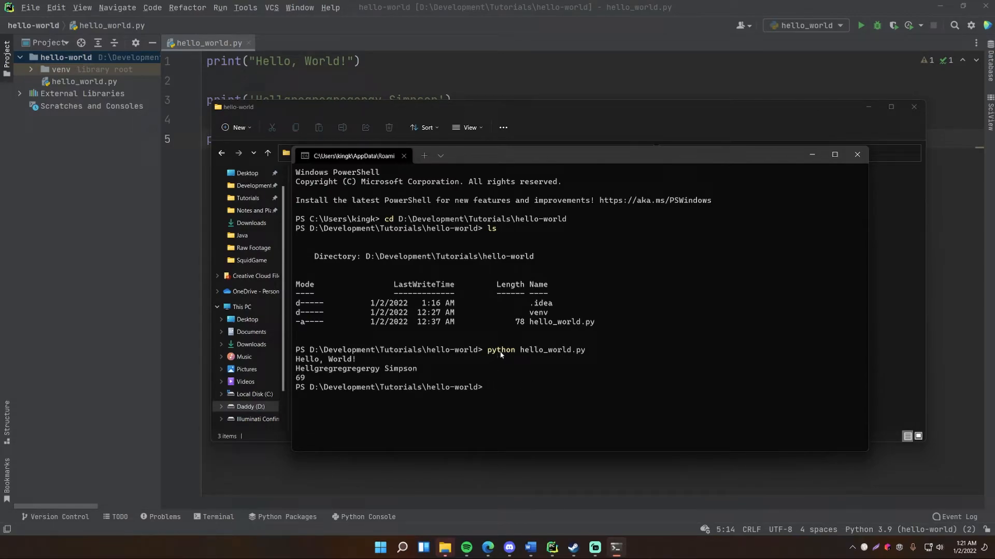
mouse_move(509, 354)
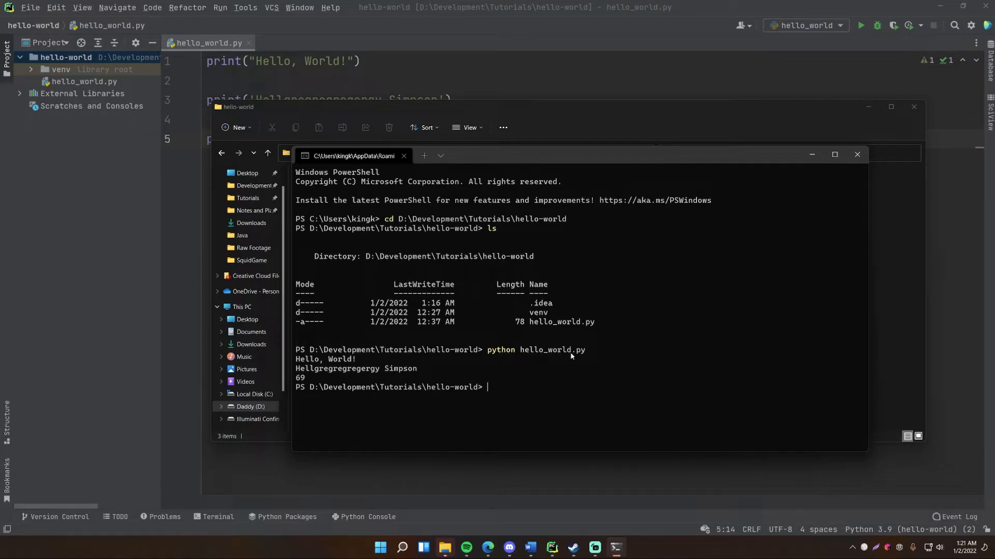
mouse_move(607, 355)
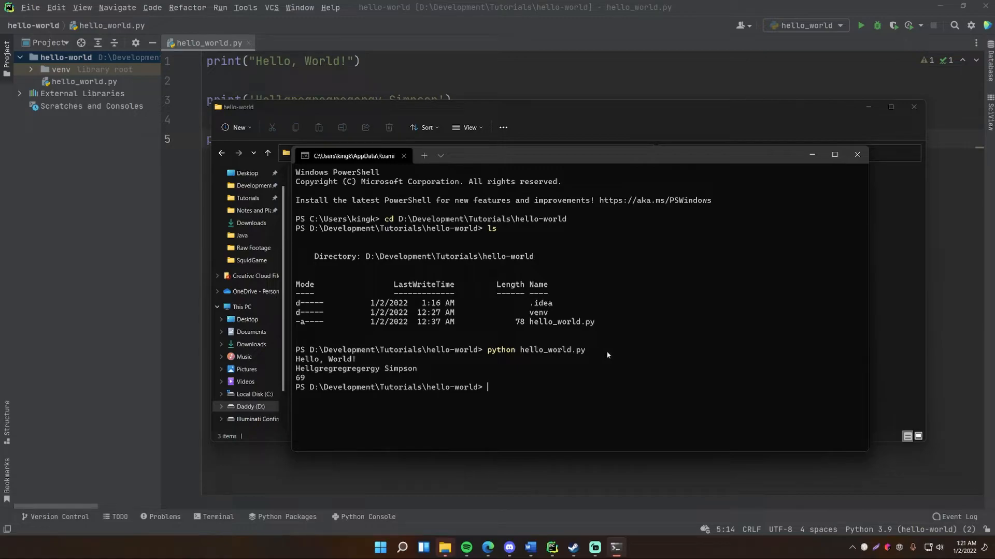
mouse_move(599, 356)
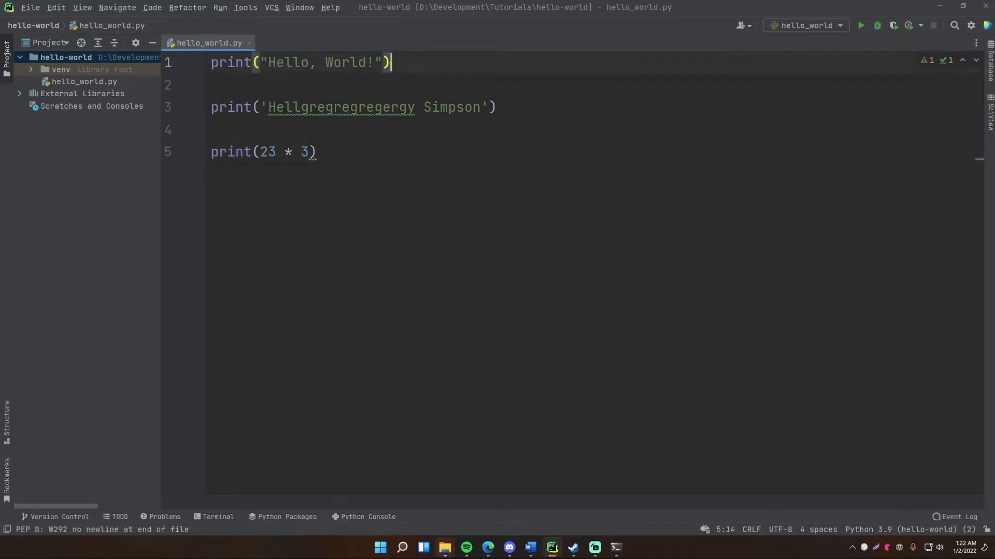
Select the first print line of hello_world.py in PyCharm to compare with the output
triple_click(353, 107)
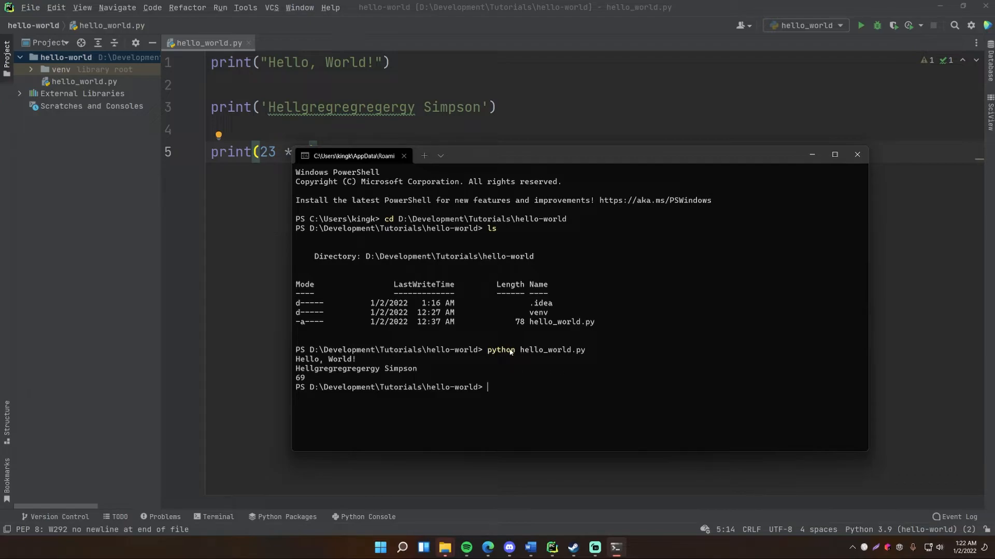
mouse_move(633, 377)
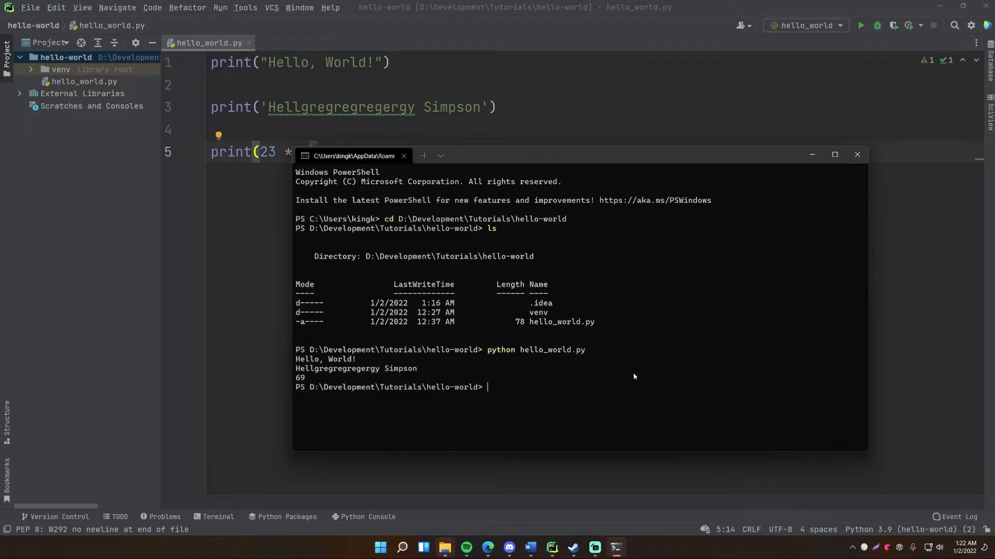